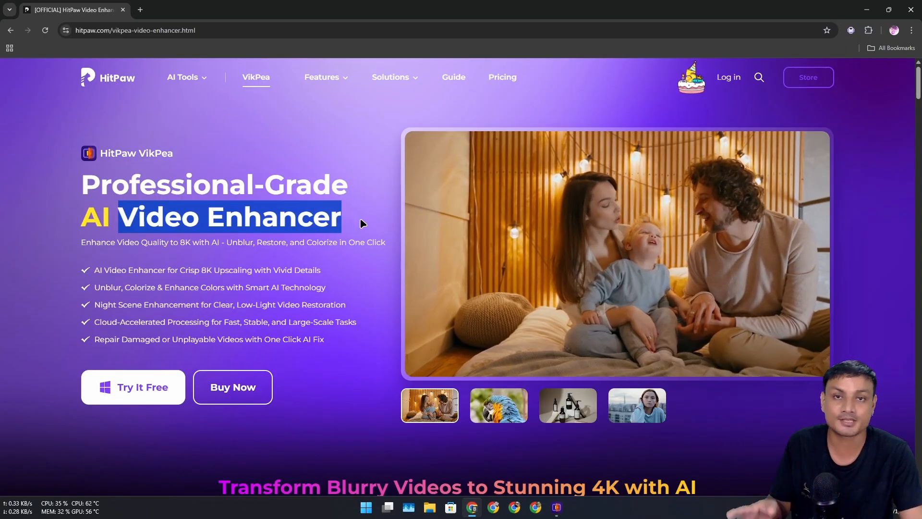
Review VikPea's before-and-after sample videos and the Transform Blurry Videos section on the HitPaw site
{"action": "left_click", "coordinate": [567, 404]}
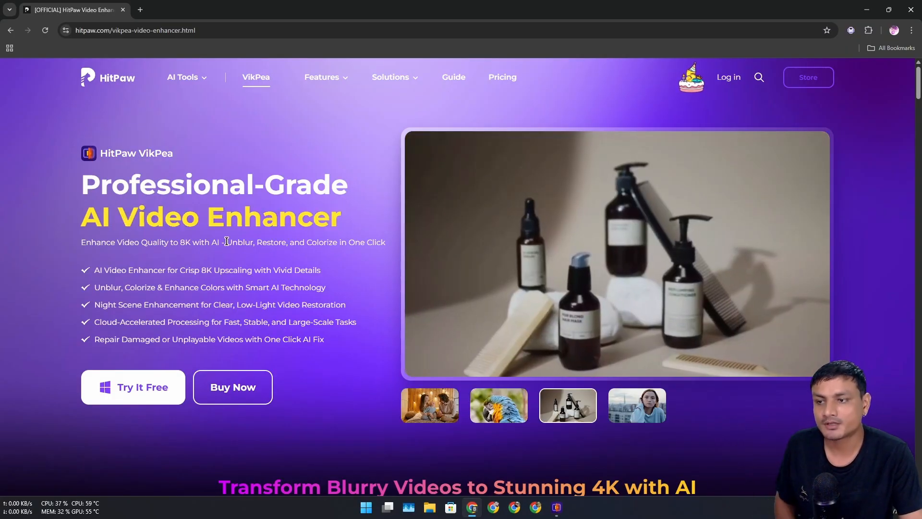
{"action": "left_click_drag", "start_coordinate": [227, 242], "coordinate": [341, 242]}
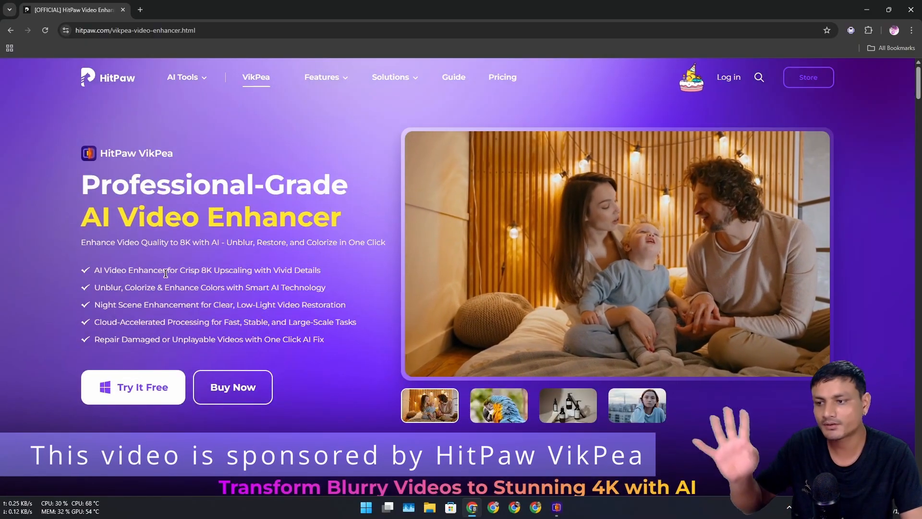
{"action": "left_click", "coordinate": [497, 406]}
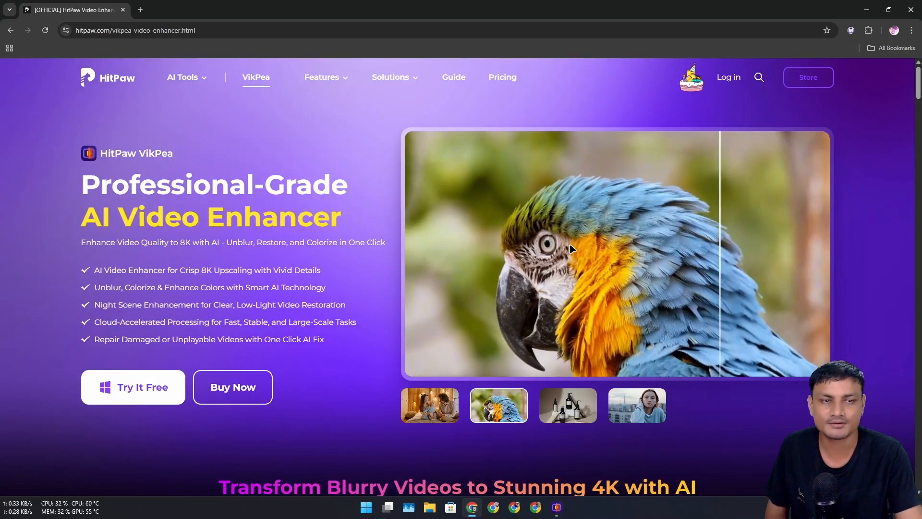
{"action": "scroll", "scroll_direction": "down", "scroll_amount": 3}
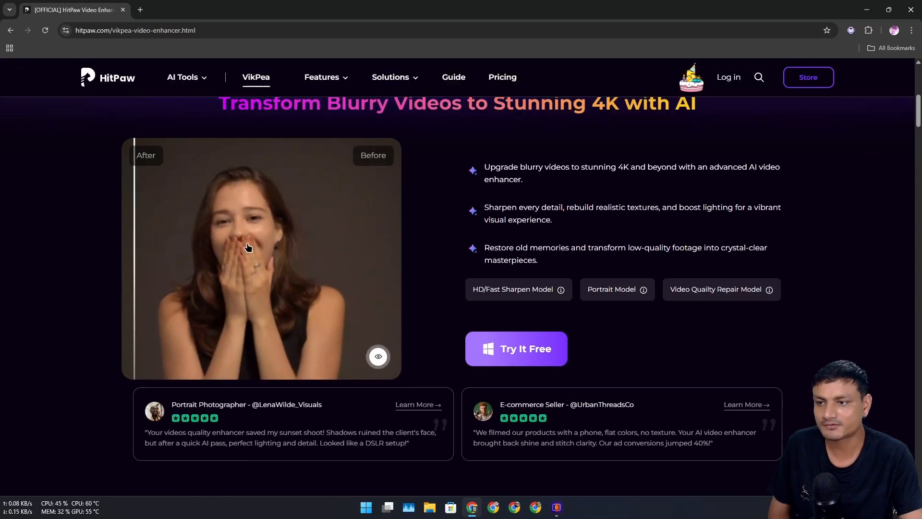
{"action": "scroll", "scroll_direction": "down", "scroll_amount": 3}
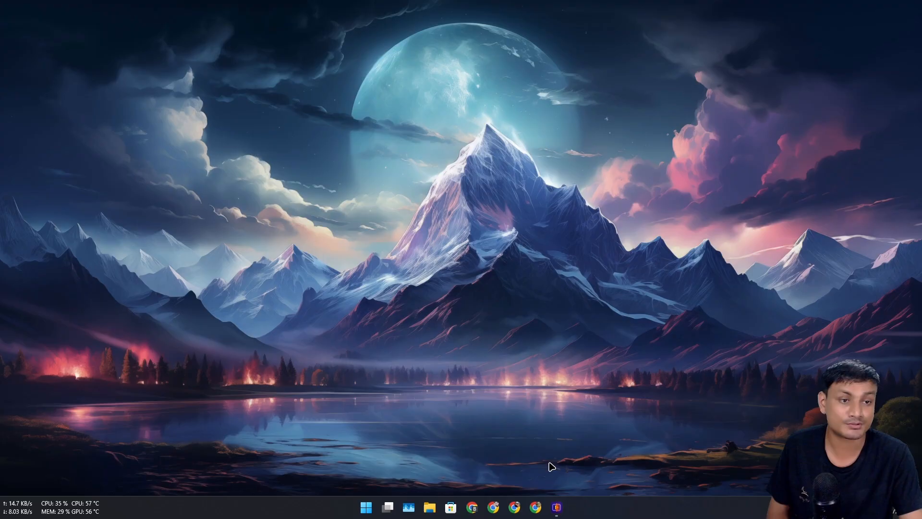
Launch HitPaw VikPea from the taskbar to its home screen
{"action": "left_click", "coordinate": [555, 506]}
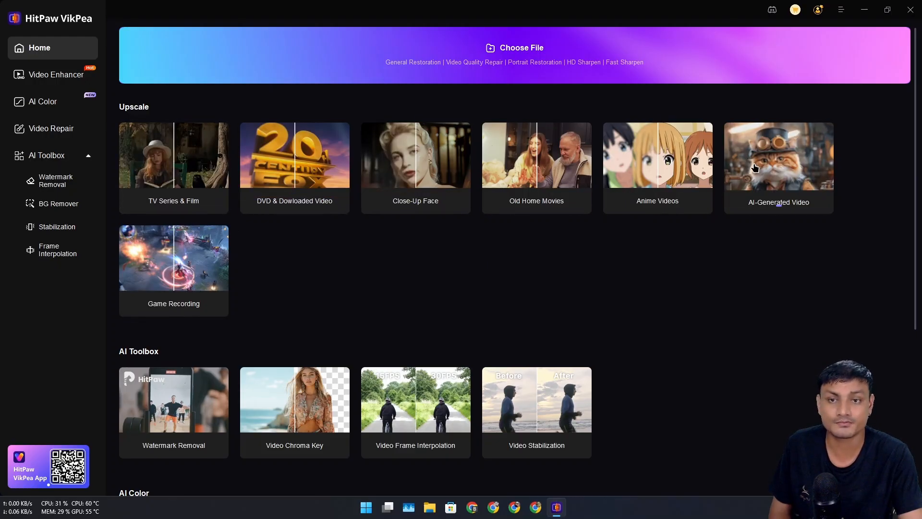
{"action": "mouse_move", "coordinate": [174, 167]}
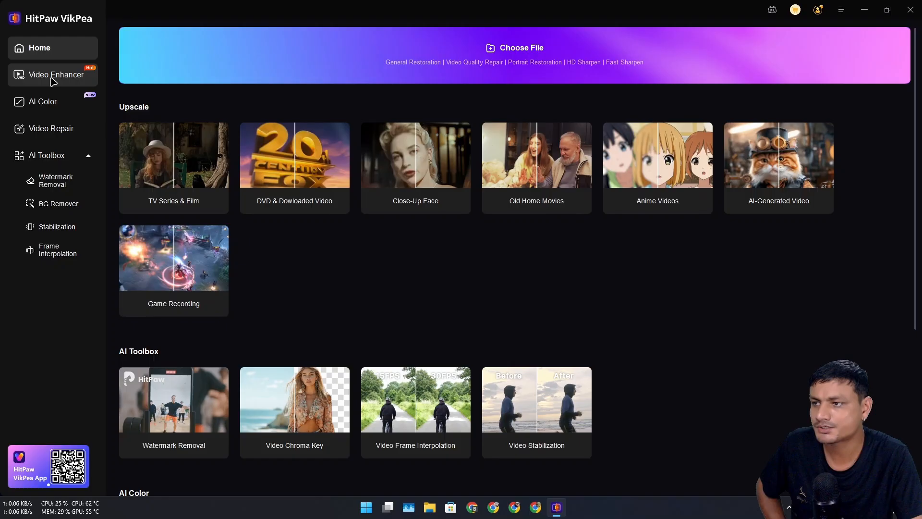
{"action": "mouse_move", "coordinate": [57, 86]}
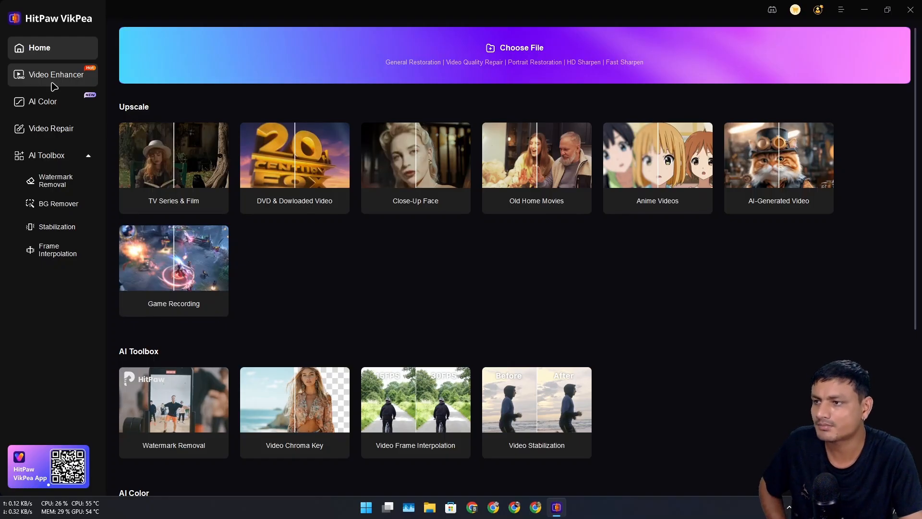
{"action": "left_click", "coordinate": [57, 74]}
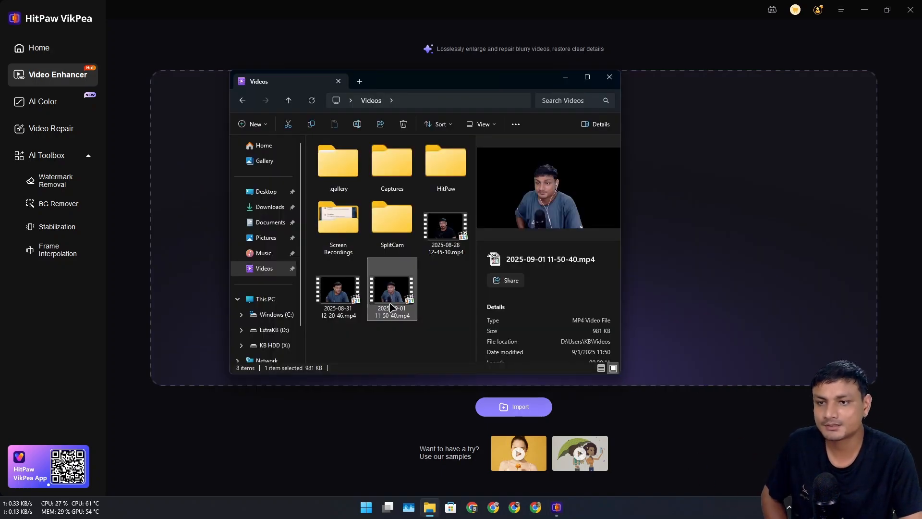
{"action": "double_click", "coordinate": [391, 289]}
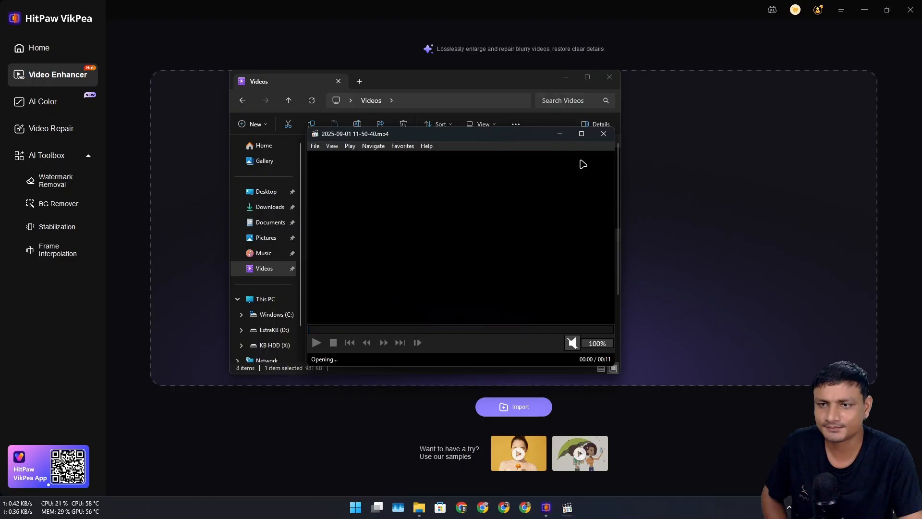
{"action": "left_click", "coordinate": [581, 133]}
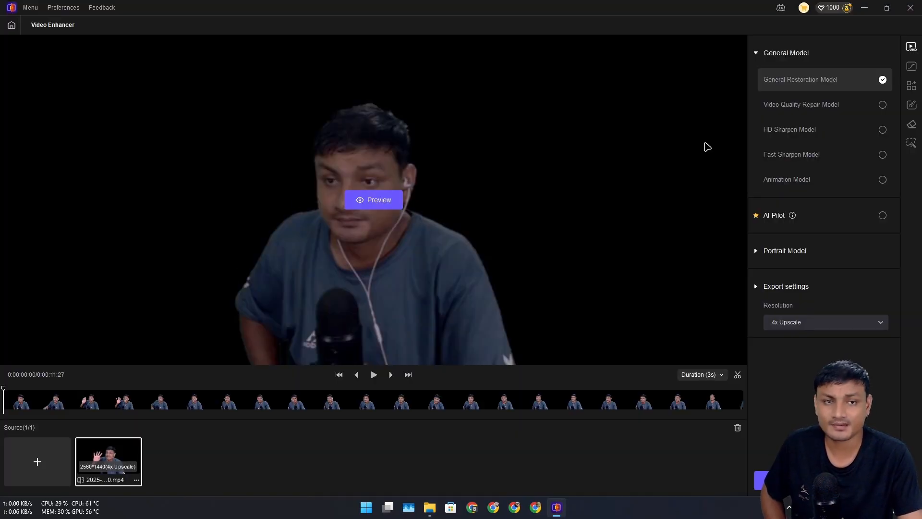
{"action": "mouse_move", "coordinate": [610, 180]}
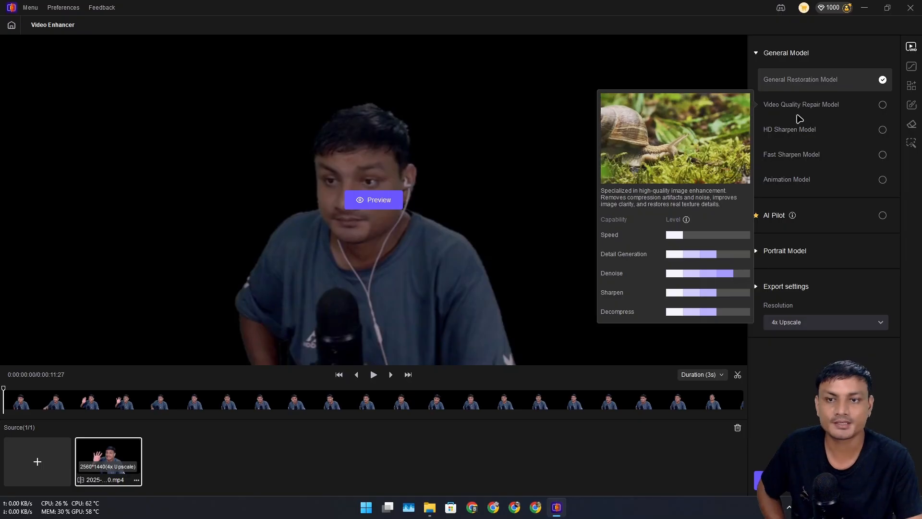
{"action": "mouse_move", "coordinate": [790, 154]}
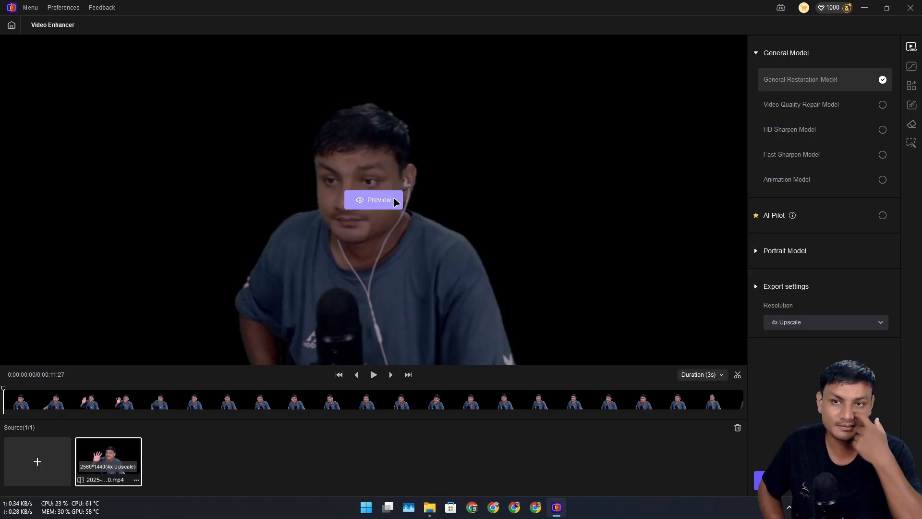
Generate the 45-frame preview comparing the 640x360 original with the 2560x1440 General Restoration result
{"action": "left_click", "coordinate": [373, 199]}
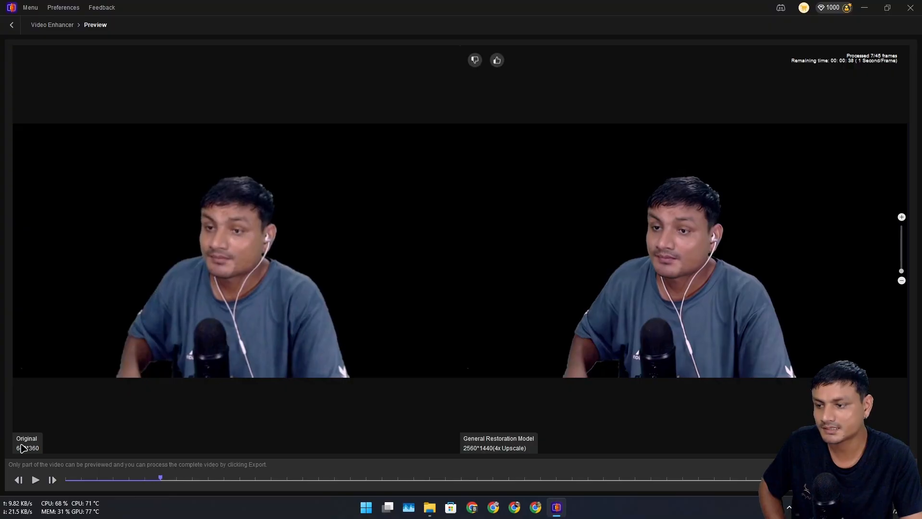
{"action": "left_click", "coordinate": [35, 480]}
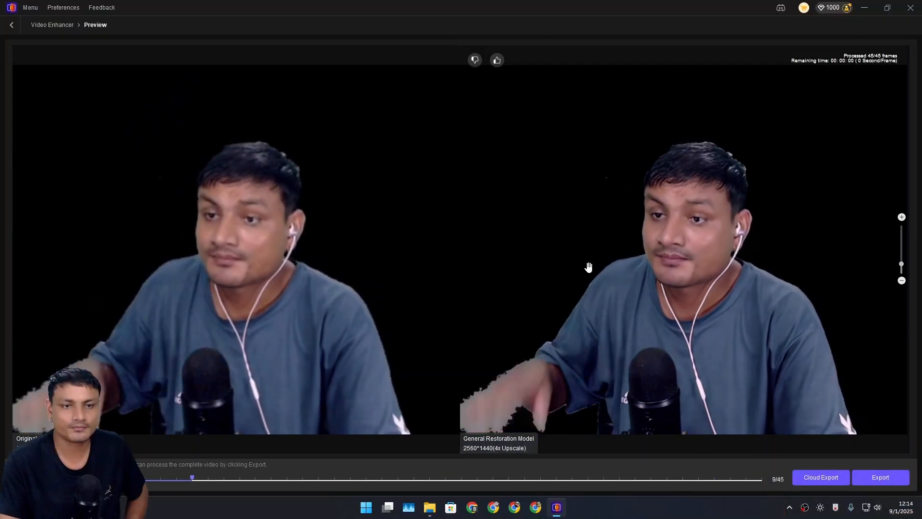
Export the full clip as a 2560x1440 General Restoration MP4
{"action": "left_click", "coordinate": [880, 478]}
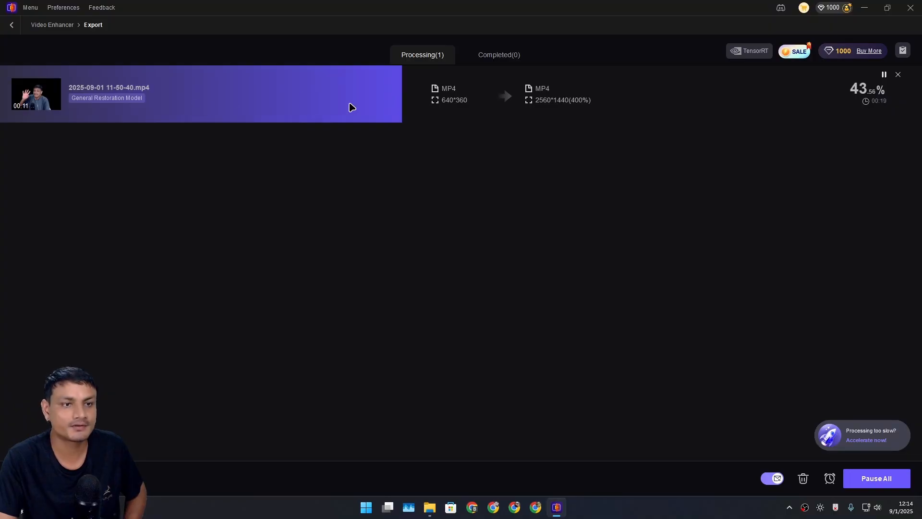
{"action": "mouse_move", "coordinate": [575, 114]}
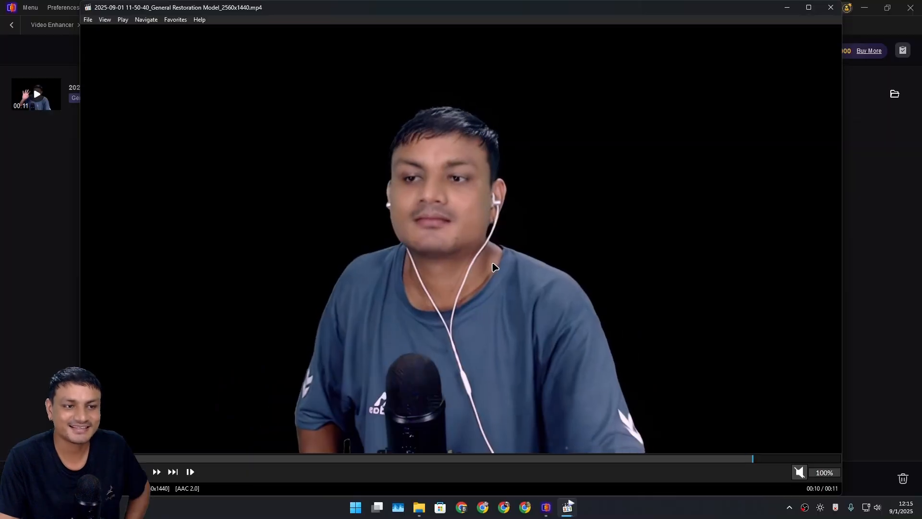
Play the exported 2560x1440 MP4 in Media Player Classic, then close the player and output folder
{"action": "left_click", "coordinate": [418, 506]}
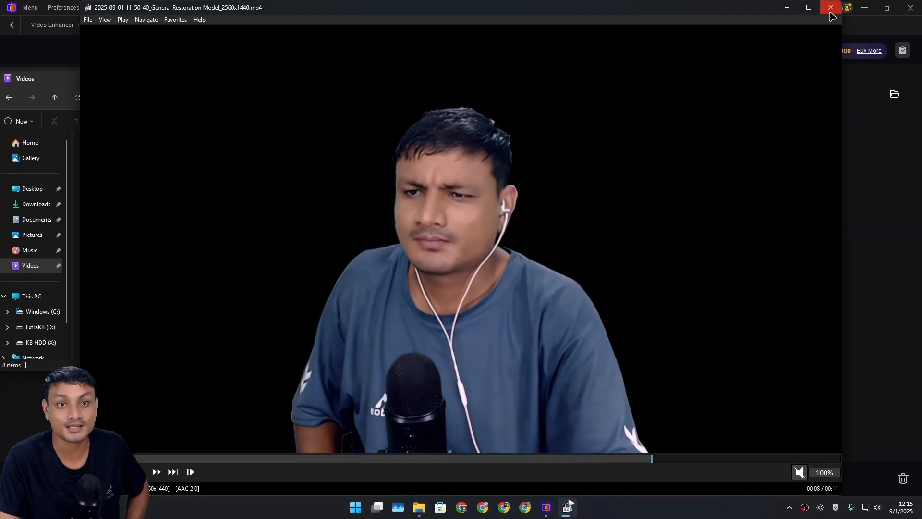
{"action": "left_click", "coordinate": [829, 8]}
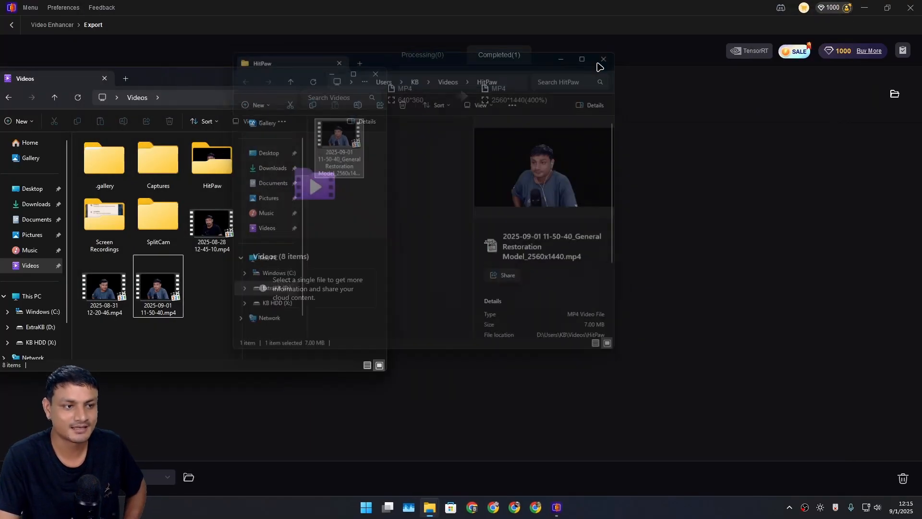
{"action": "left_click", "coordinate": [602, 59]}
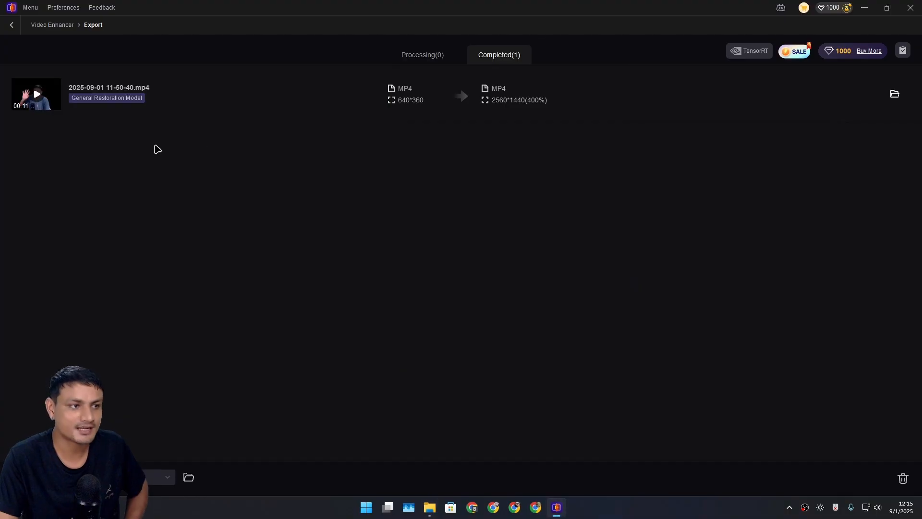
{"action": "left_click", "coordinate": [11, 25]}
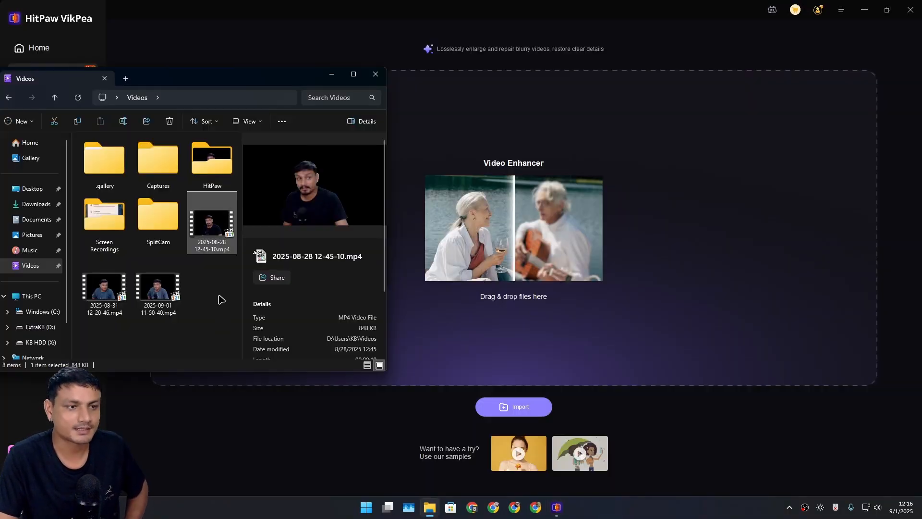
{"action": "double_click", "coordinate": [211, 222]}
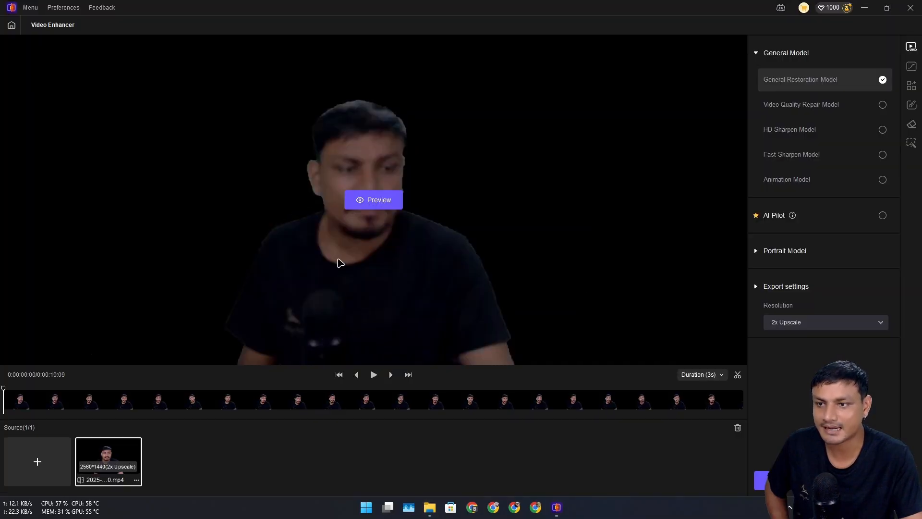
{"action": "mouse_move", "coordinate": [798, 260]}
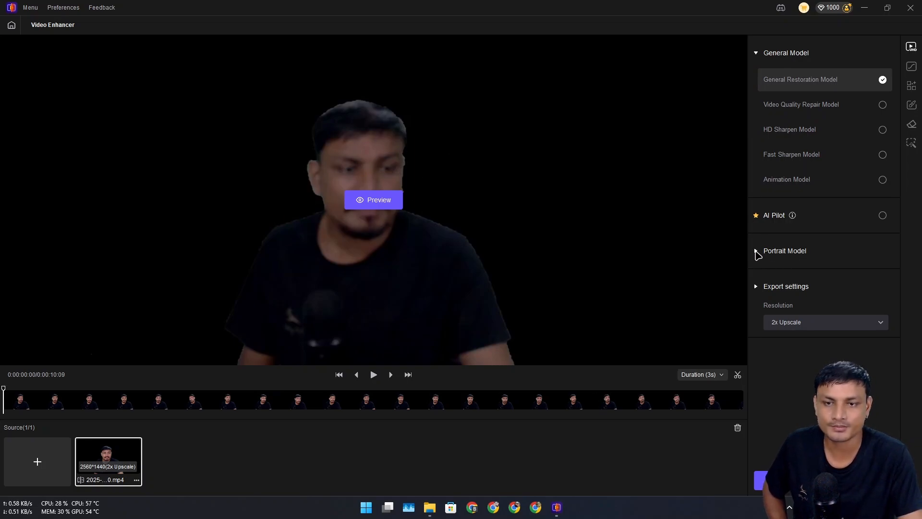
Choose the Portrait Generation Model in Soften mode at original 1280x720 resolution
{"action": "left_click", "coordinate": [784, 251]}
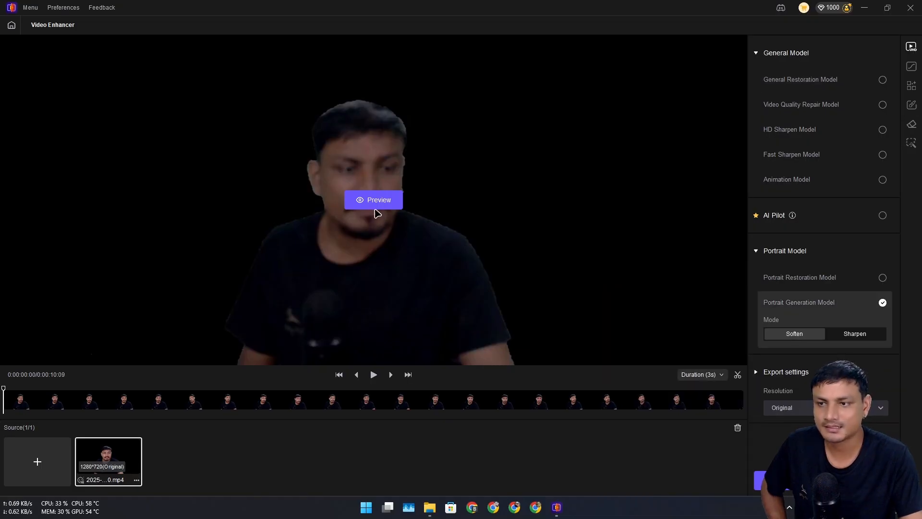
{"action": "left_click", "coordinate": [374, 199]}
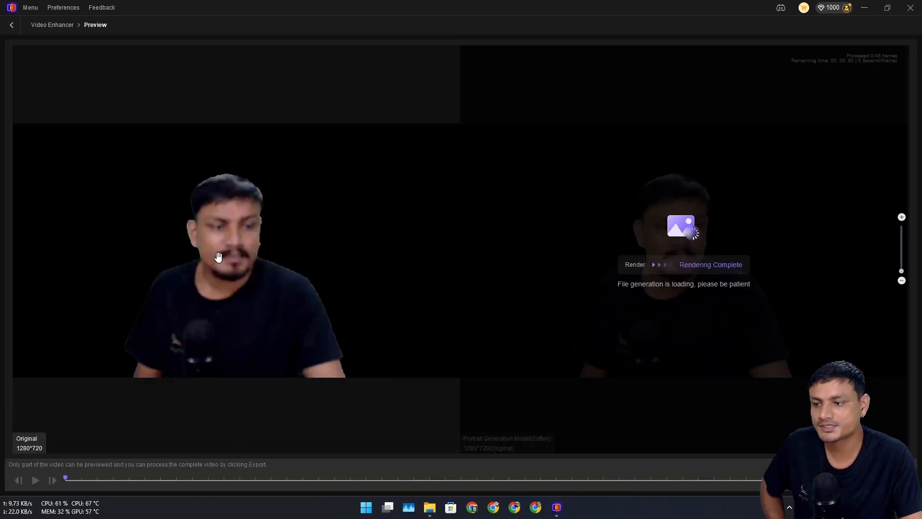
{"action": "mouse_move", "coordinate": [214, 252]}
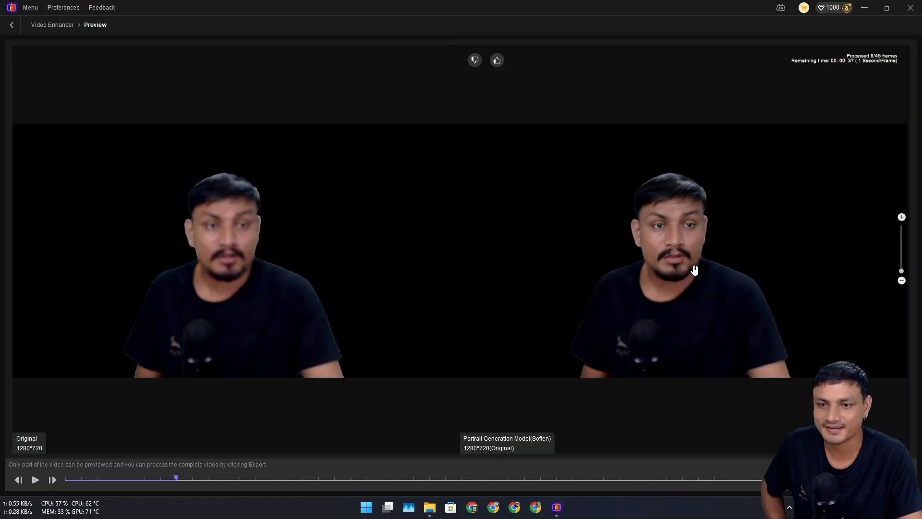
{"action": "left_click", "coordinate": [35, 479]}
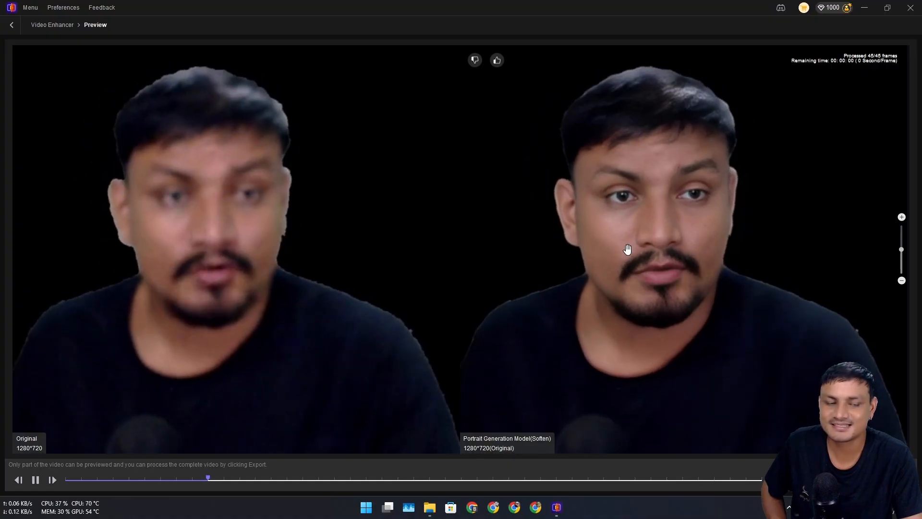
{"action": "left_click", "coordinate": [10, 25]}
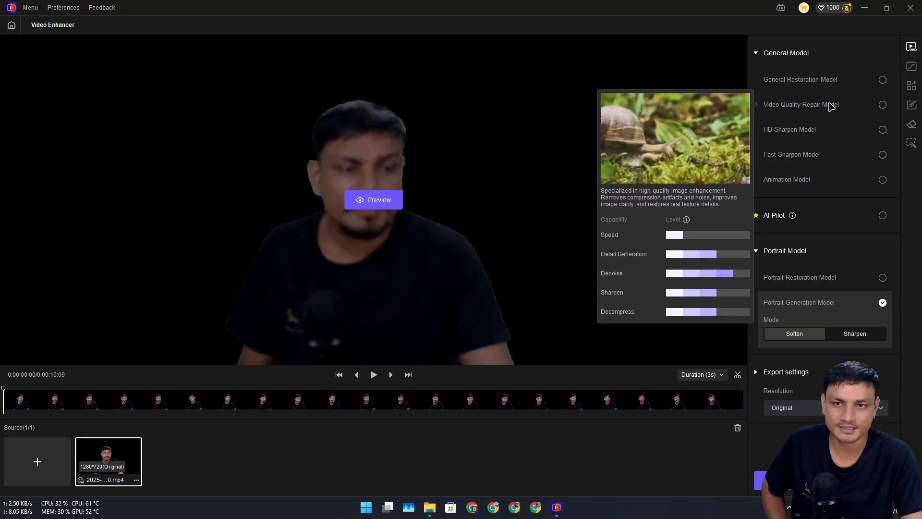
Try Video Quality Repair, HD Sharpen, Fast Sharpen and Animation models, leaving Animation selected
{"action": "left_click", "coordinate": [801, 104]}
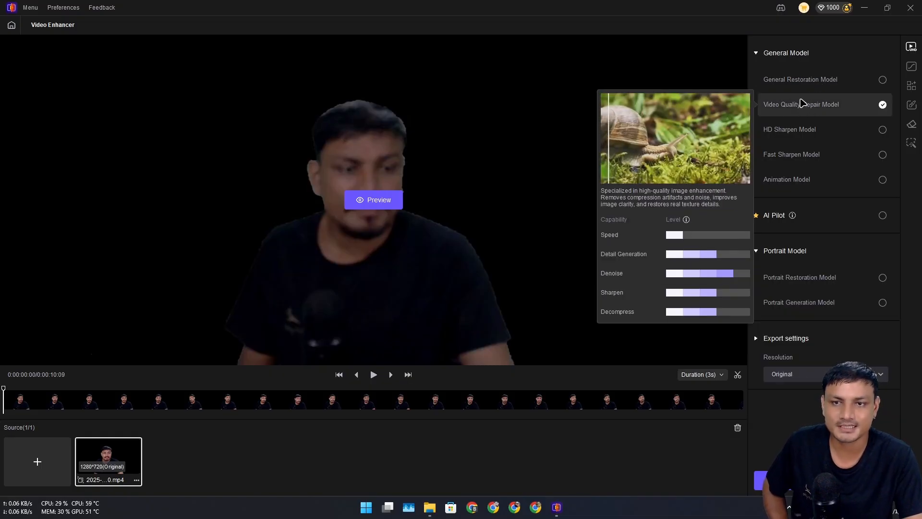
{"action": "left_click", "coordinate": [800, 129]}
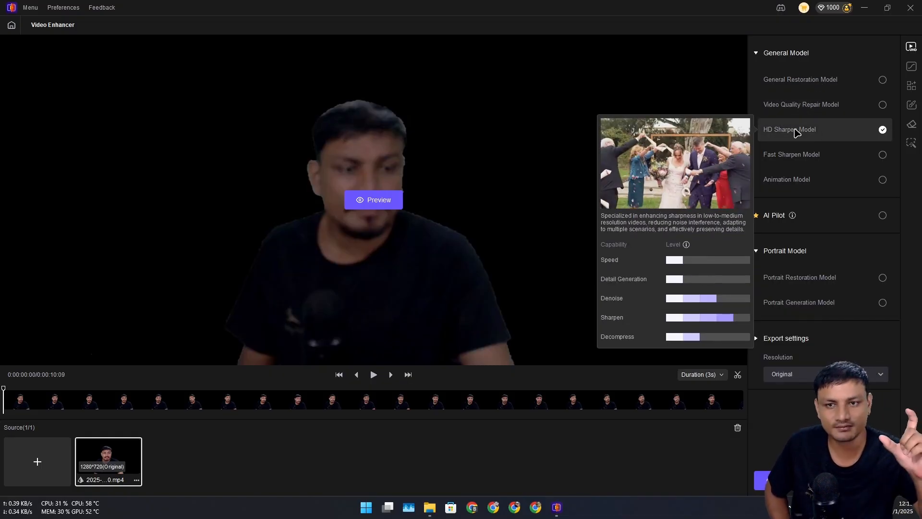
{"action": "left_click", "coordinate": [790, 153]}
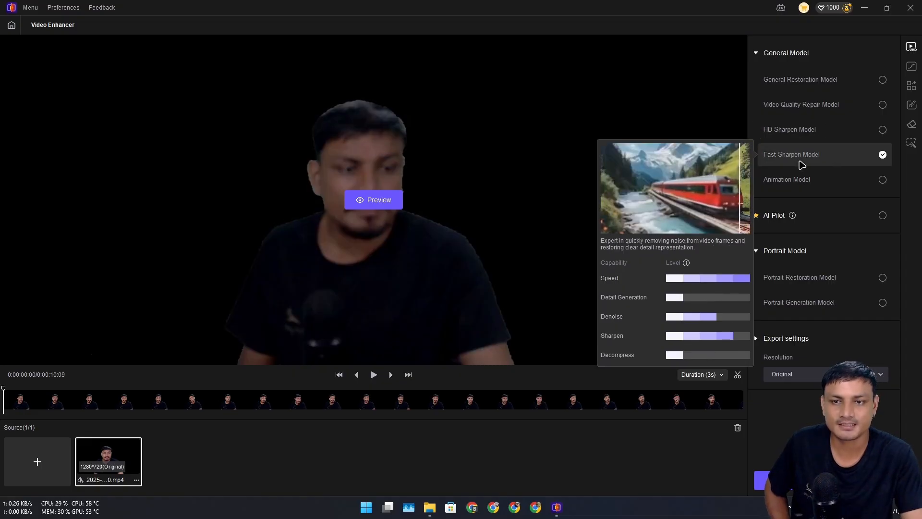
{"action": "left_click", "coordinate": [786, 179]}
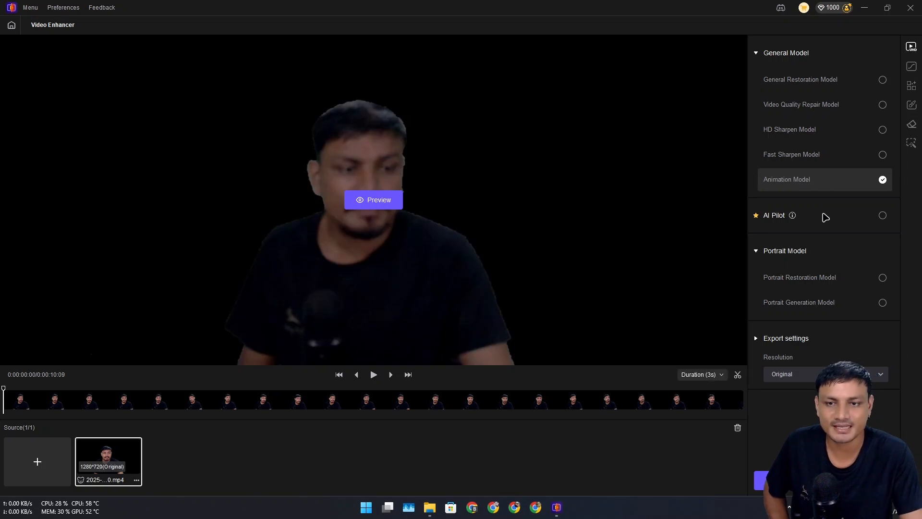
{"action": "left_click", "coordinate": [882, 214]}
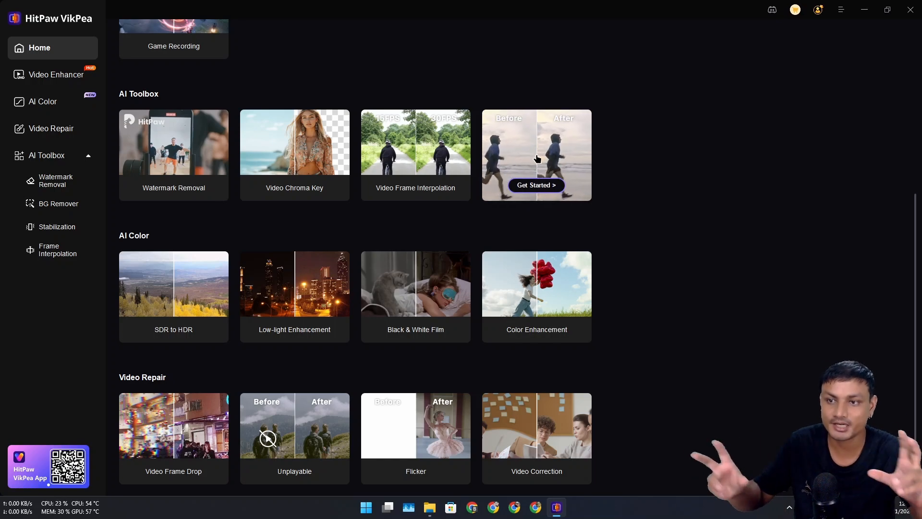
Play the original 11-50-40 clip from Videos, then view the HitPaw folder with its 2560x1440 export
{"action": "left_click", "coordinate": [535, 186]}
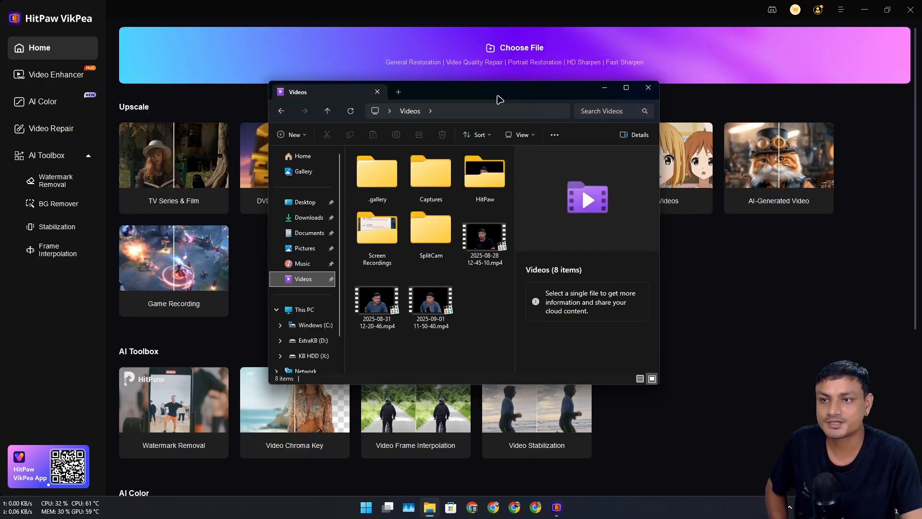
{"action": "left_click_drag", "start_coordinate": [499, 99], "coordinate": [467, 150]}
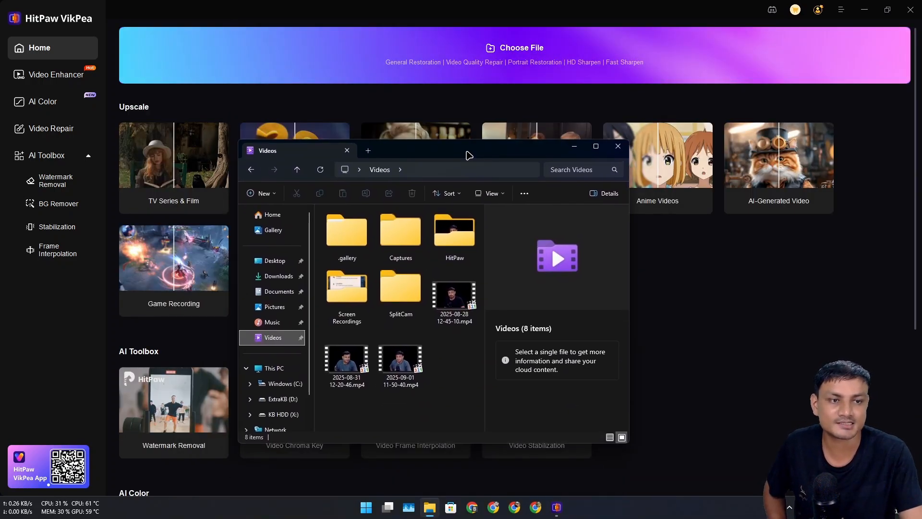
{"action": "left_click", "coordinate": [400, 362]}
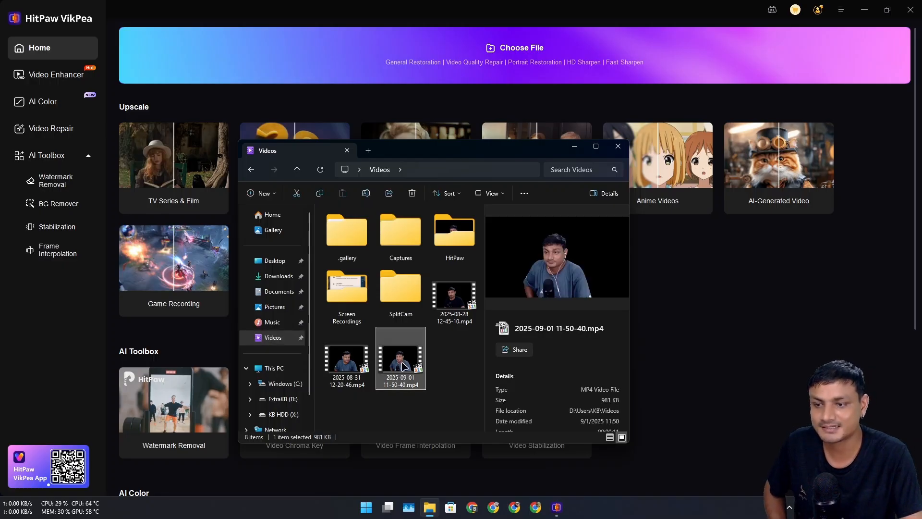
{"action": "double_click", "coordinate": [400, 359]}
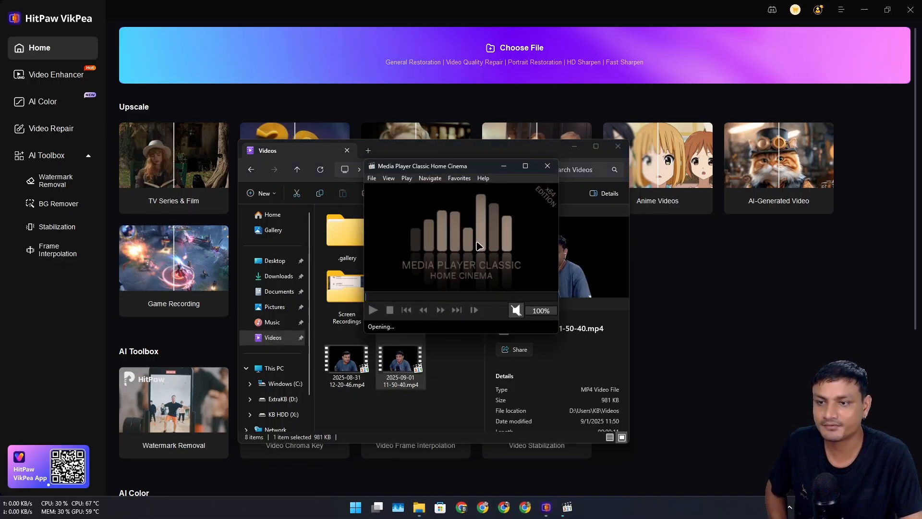
{"action": "left_click", "coordinate": [546, 166]}
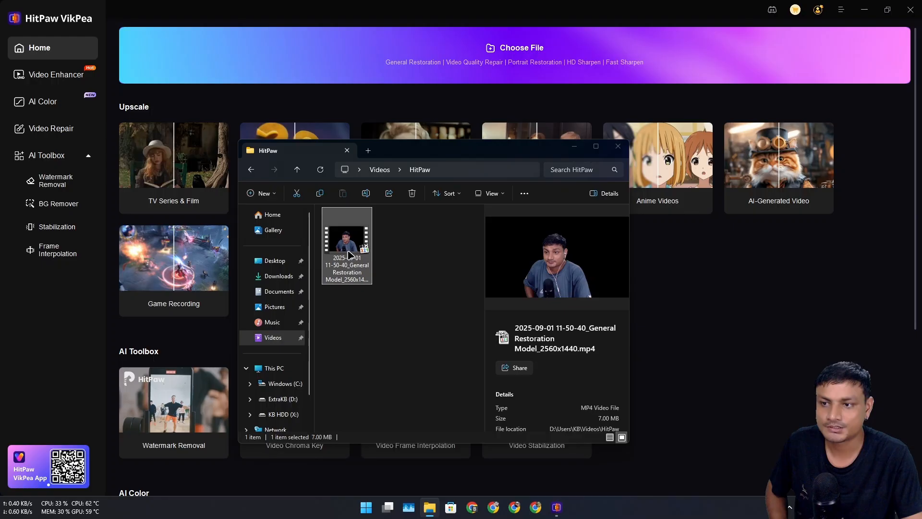
{"action": "left_click", "coordinate": [617, 145]}
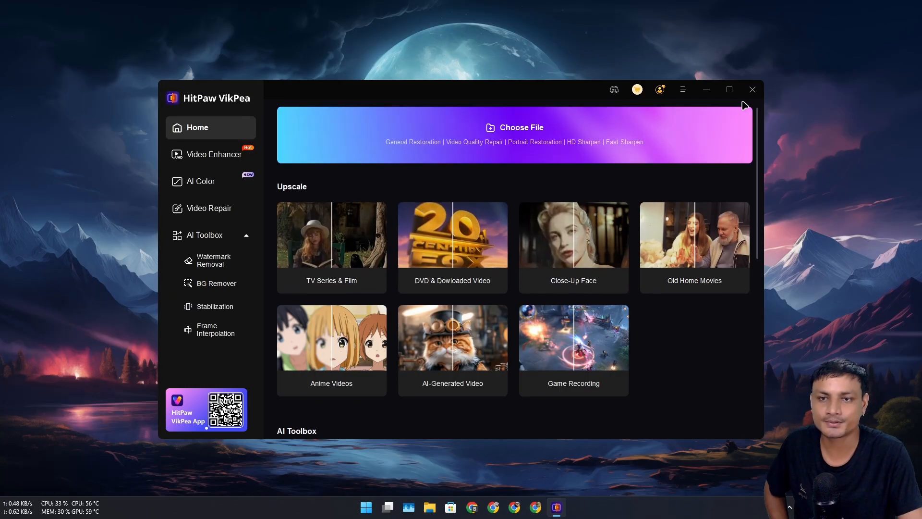
Close the HitPaw VikPea window, leaving only the Windows desktop
{"action": "left_click", "coordinate": [751, 89]}
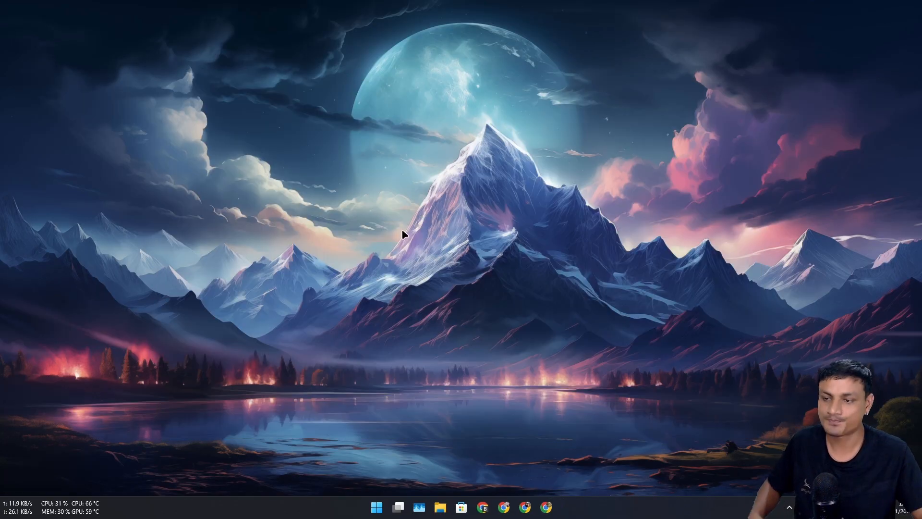